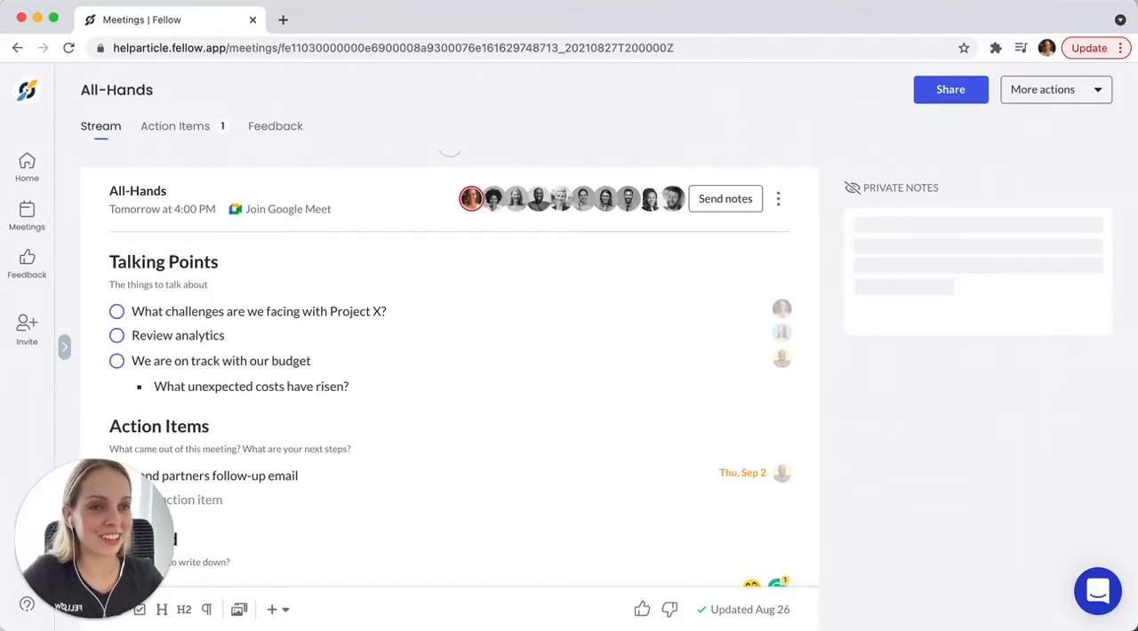
Show the list of the day's meetings beside the All-Hands agenda
left_click(64, 347)
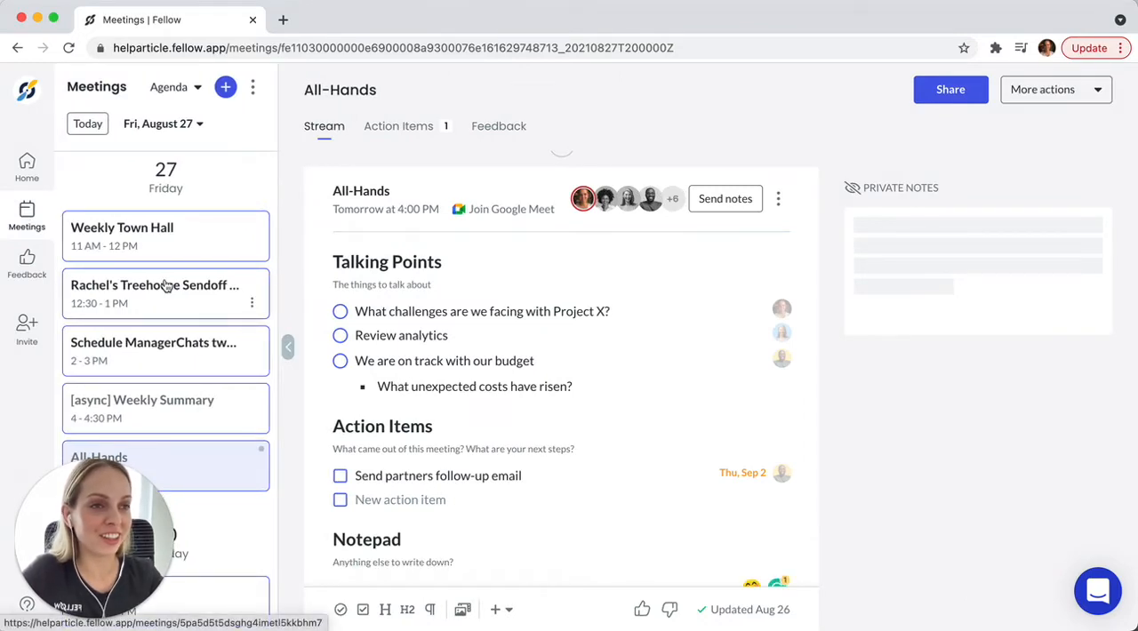
mouse_move(181, 455)
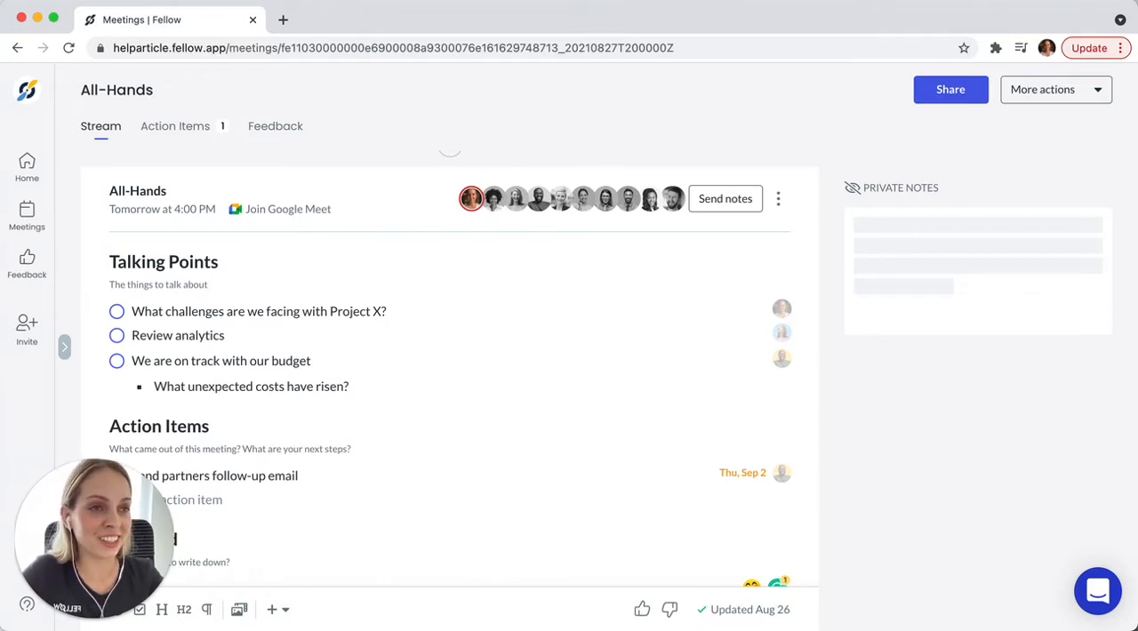
mouse_move(426, 293)
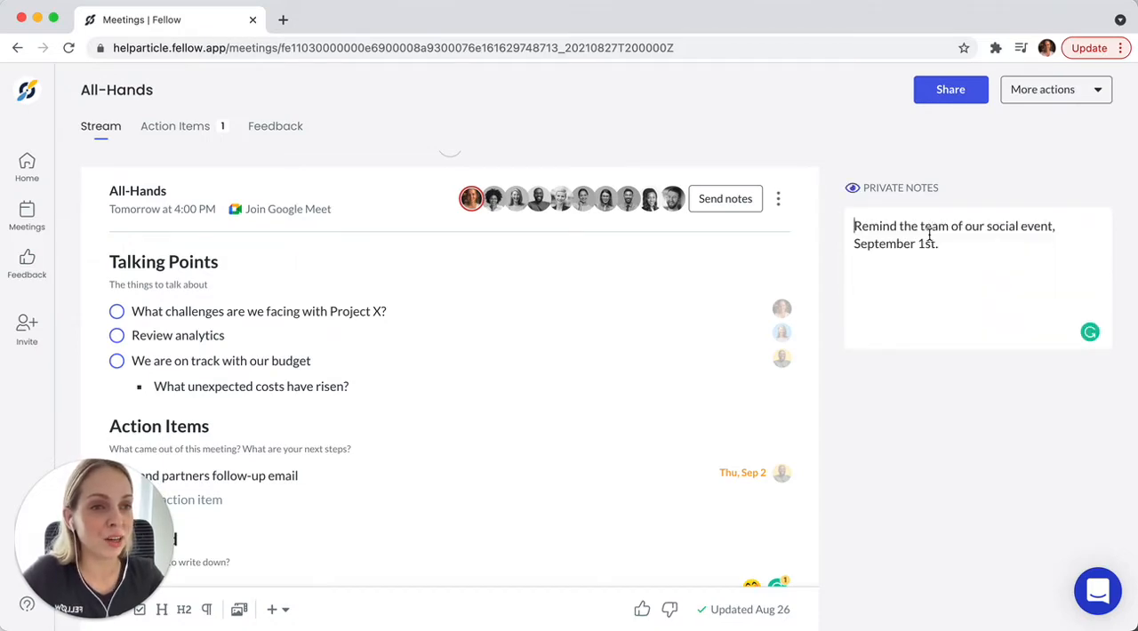
mouse_move(301, 395)
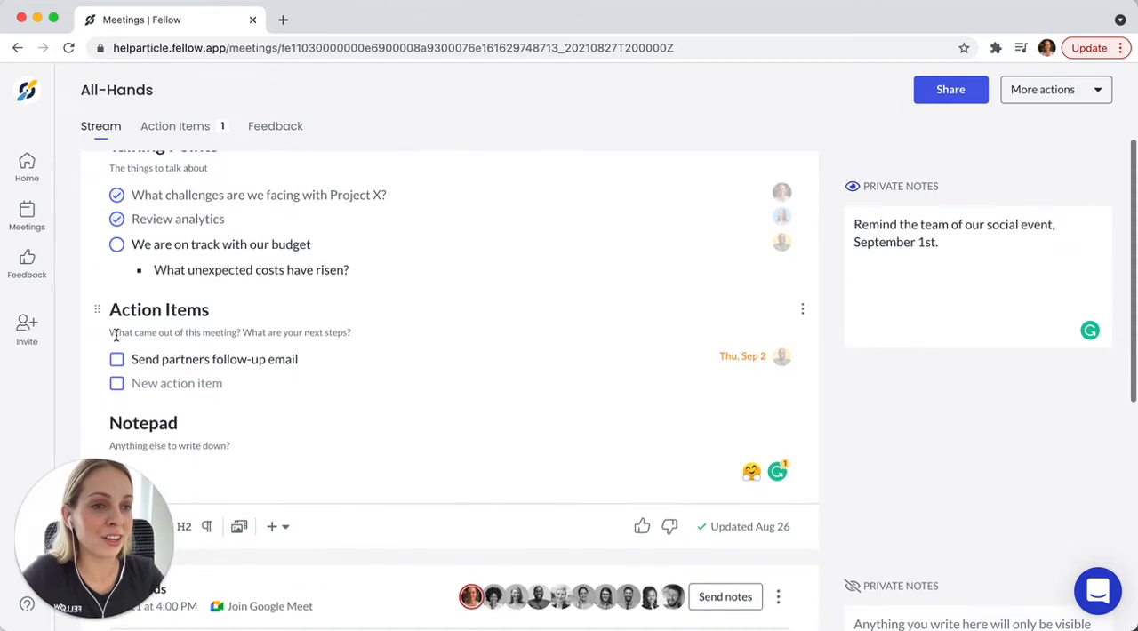
Try the / command list on a new line under the budget talking point
scroll("down", 3)
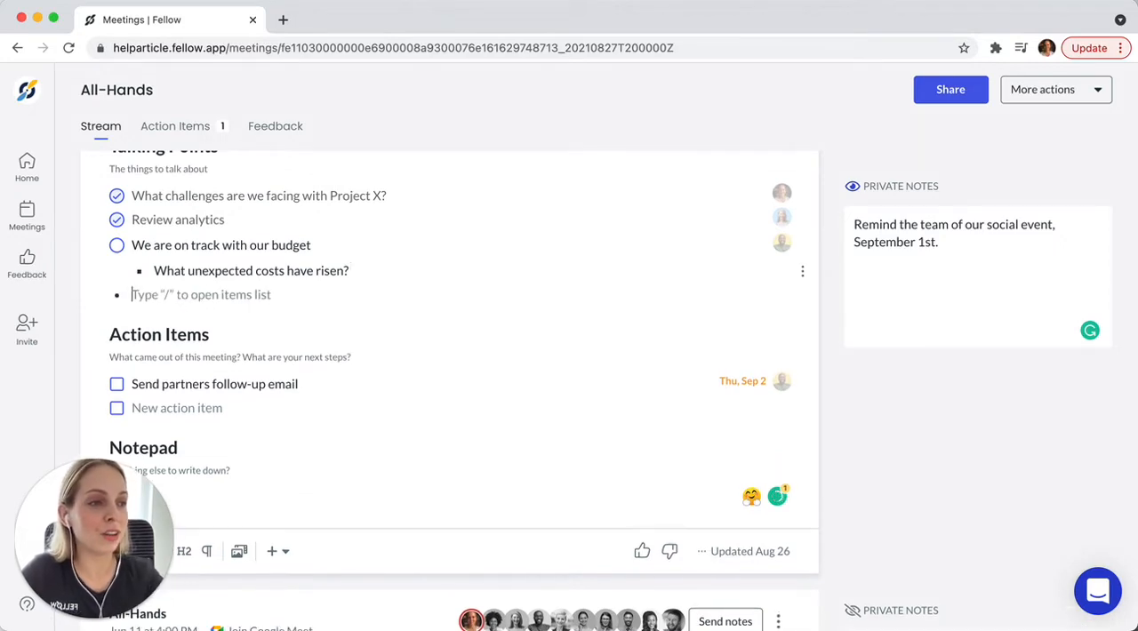
type("/")
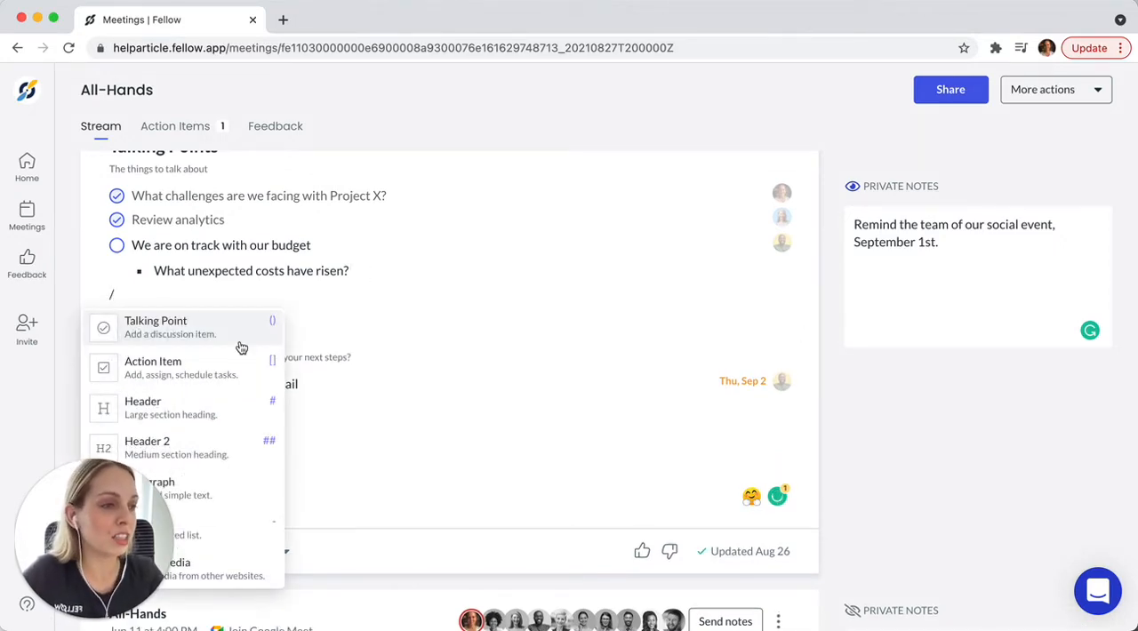
scroll("down", 3)
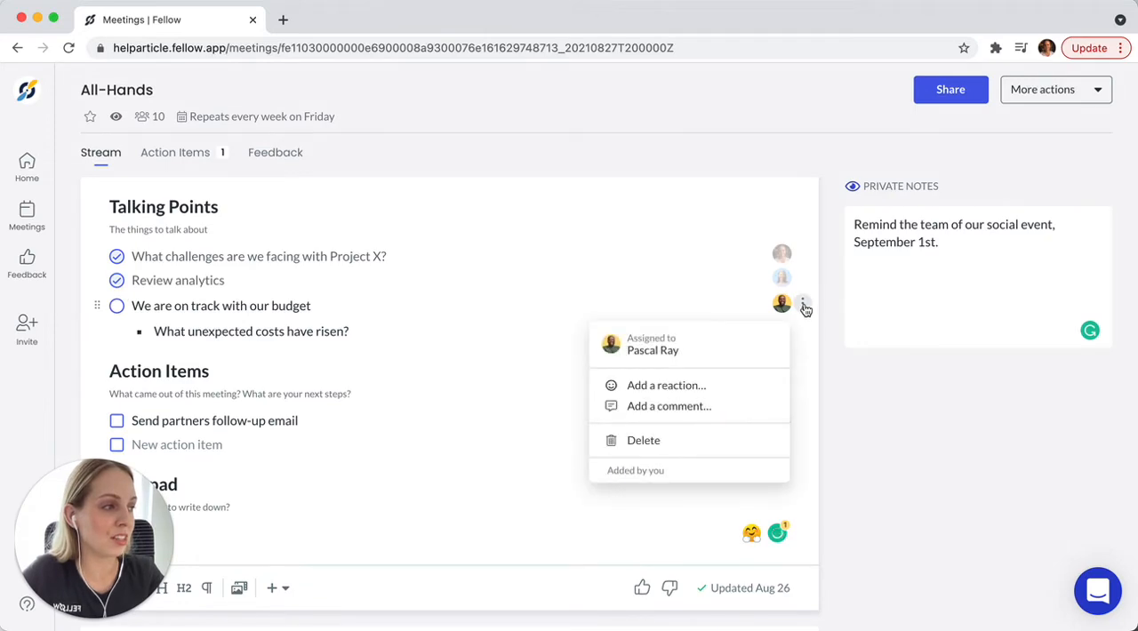
Post a 'Questions' comment on the 'We are on track with our budget' talking point
left_click(666, 406)
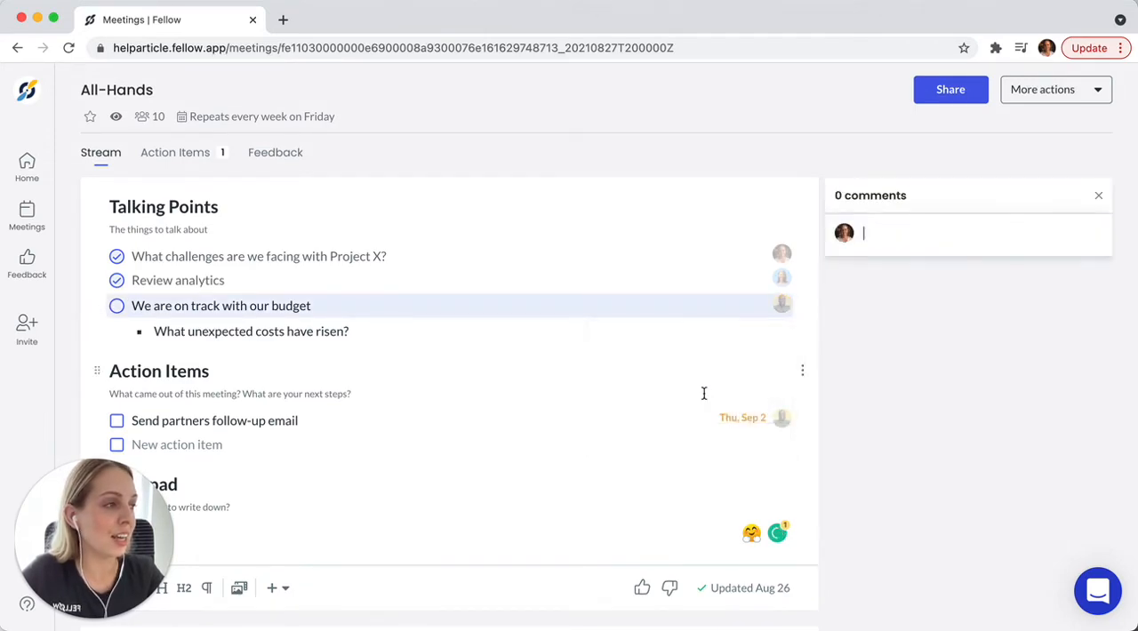
type("Ques")
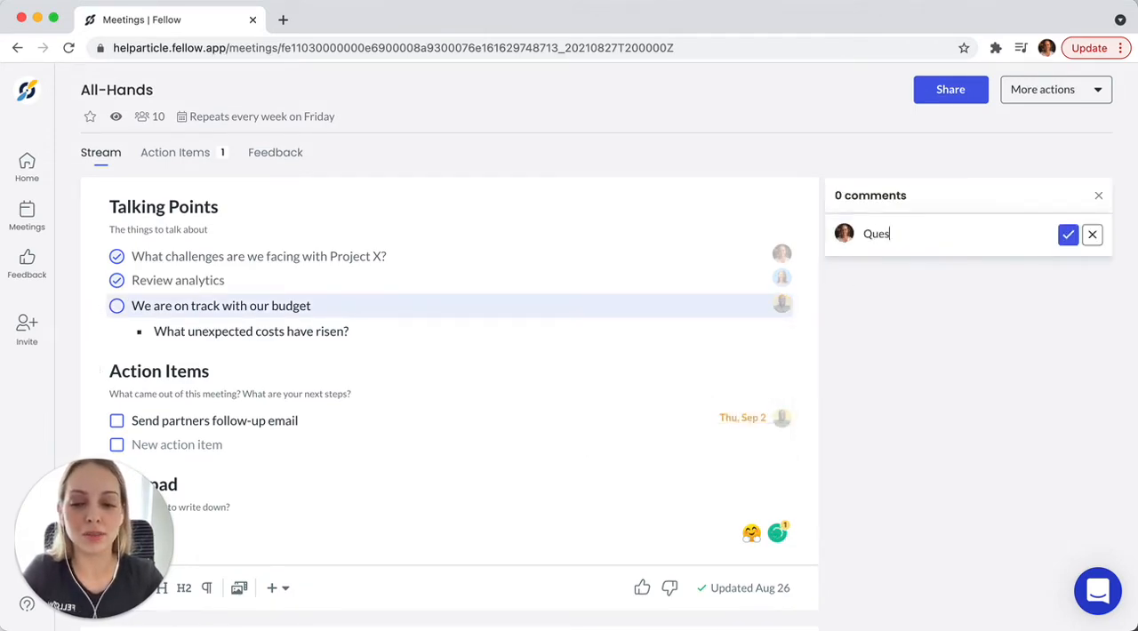
left_click(1065, 234)
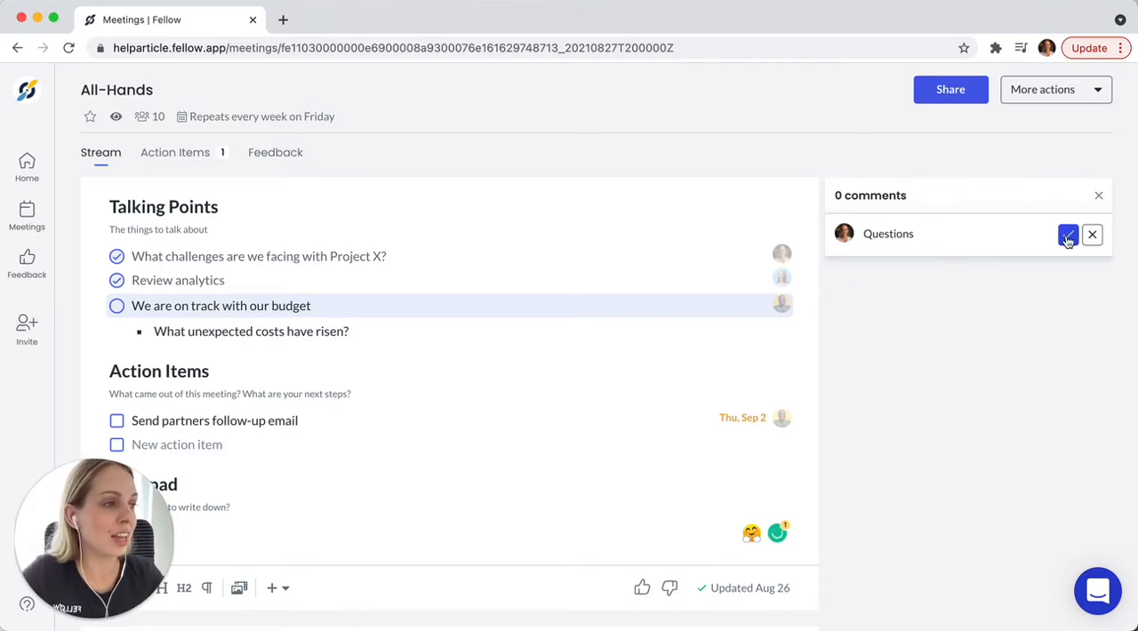
left_click(1065, 234)
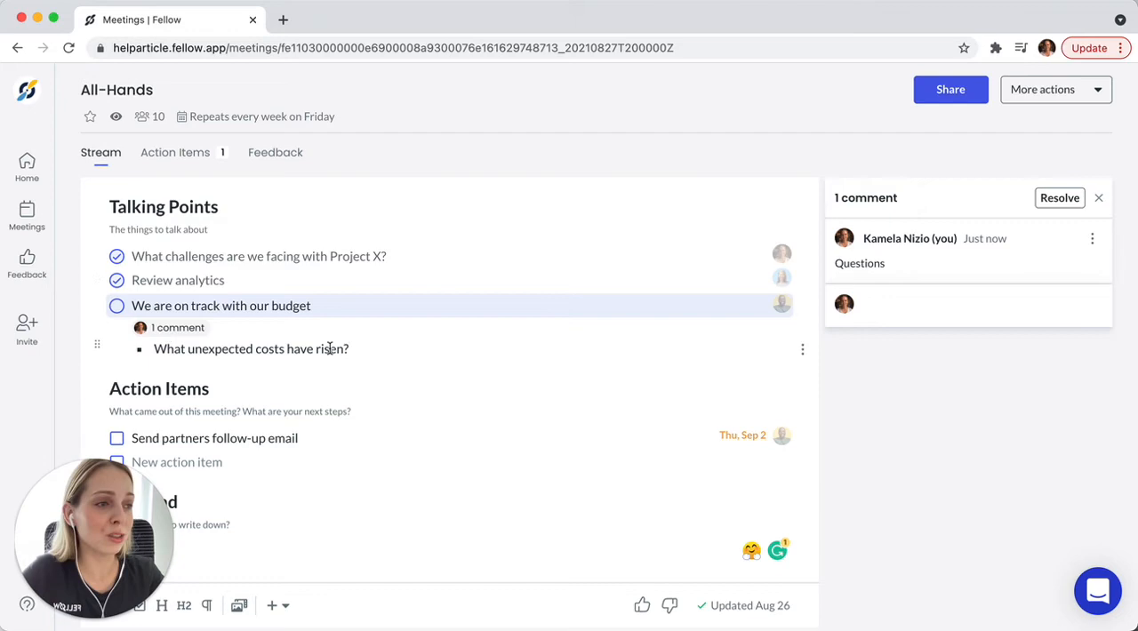
Add a thumbs-up reaction to the budget talking point from its item menu
left_click(801, 306)
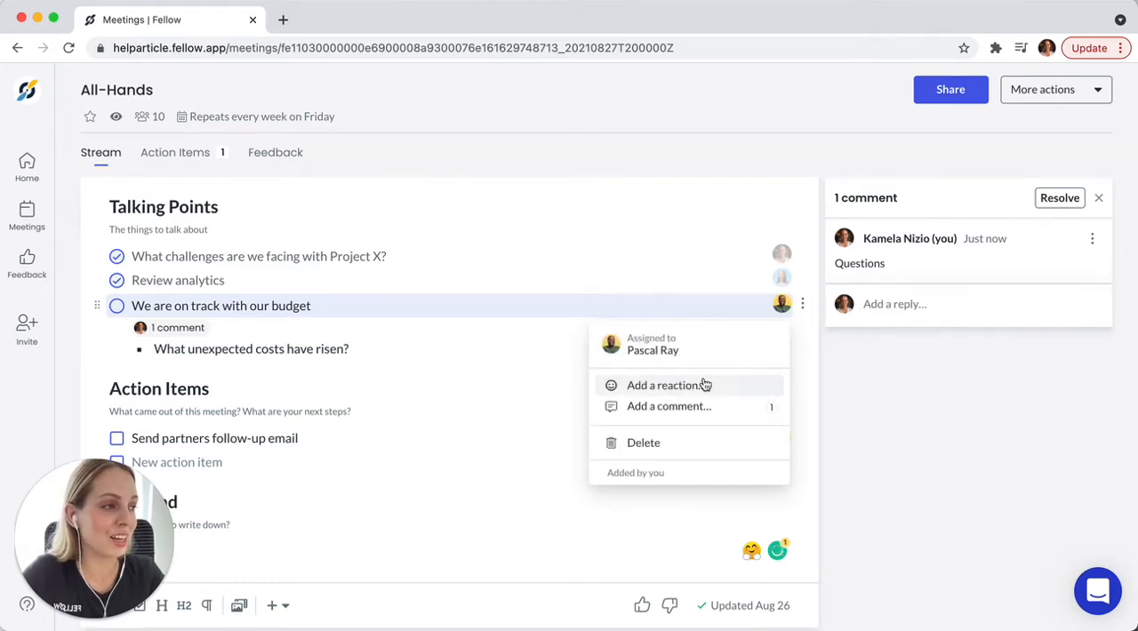
left_click(668, 384)
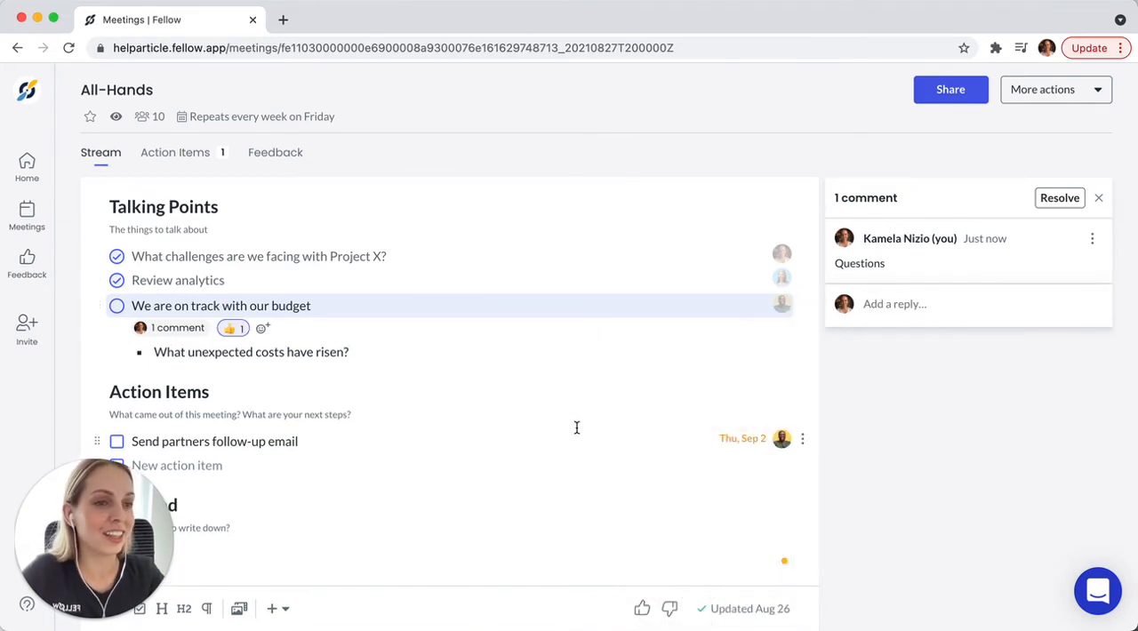
scroll("down", 3)
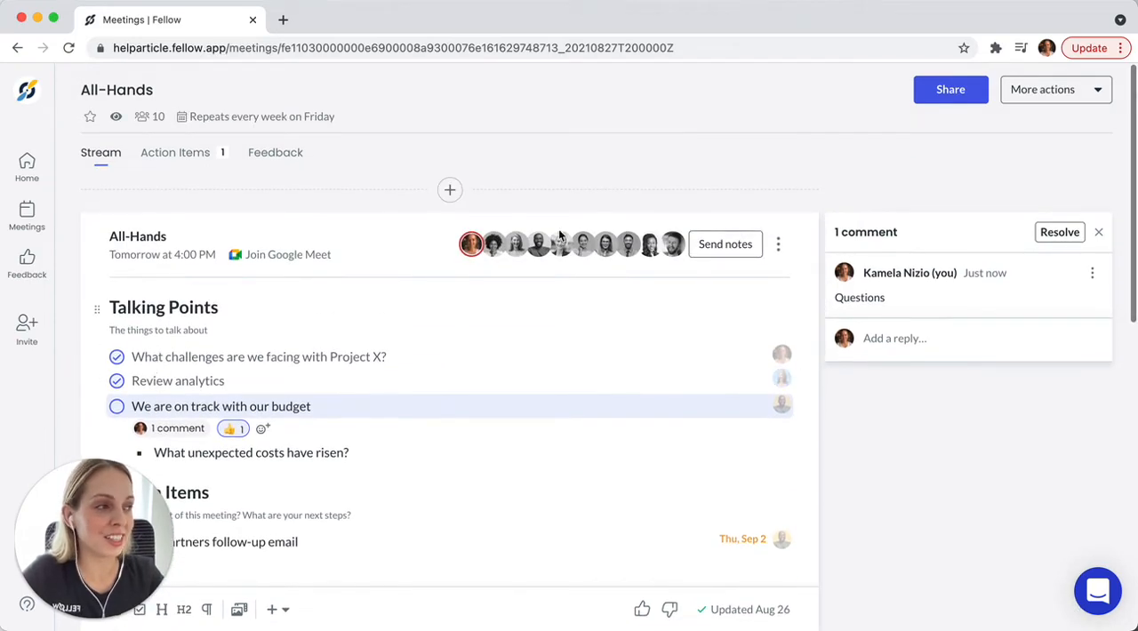
left_click(726, 243)
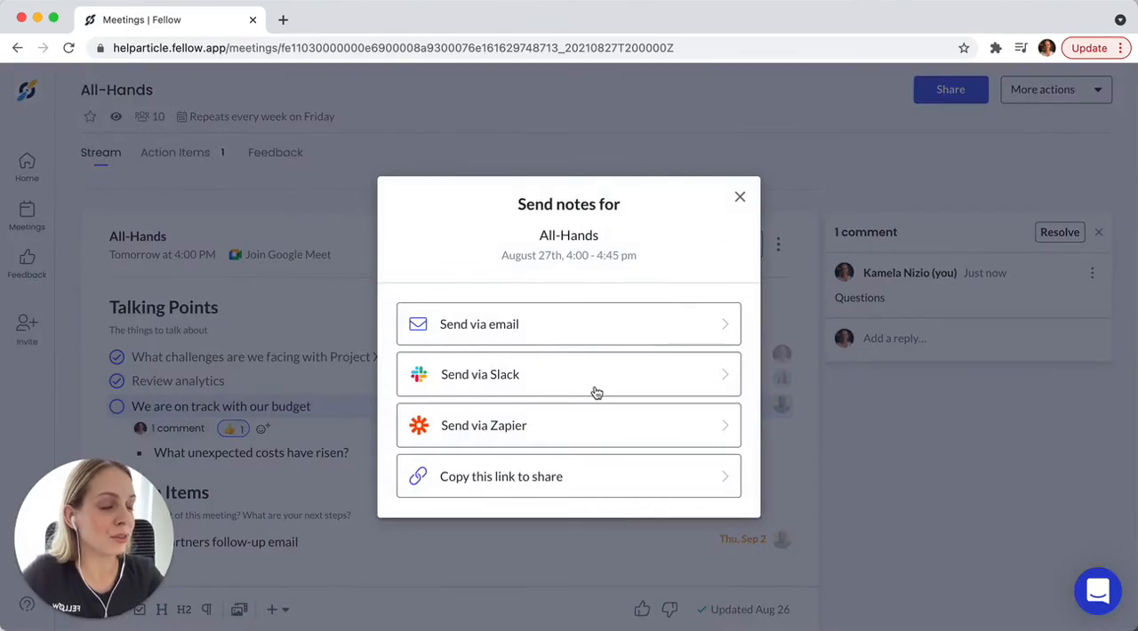
mouse_move(740, 196)
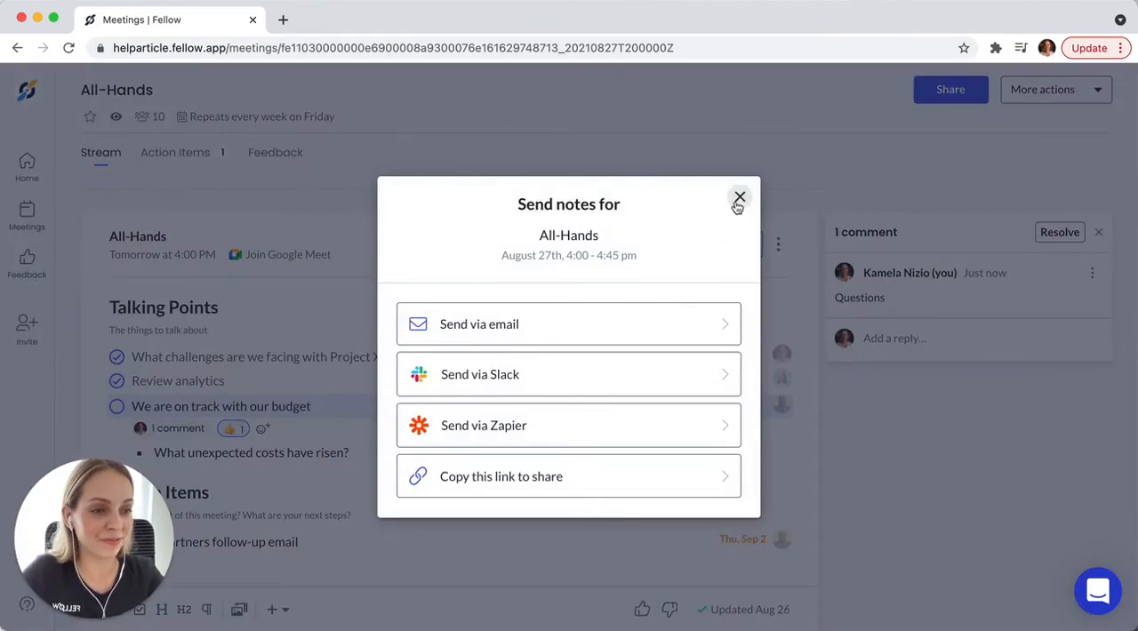
left_click(740, 196)
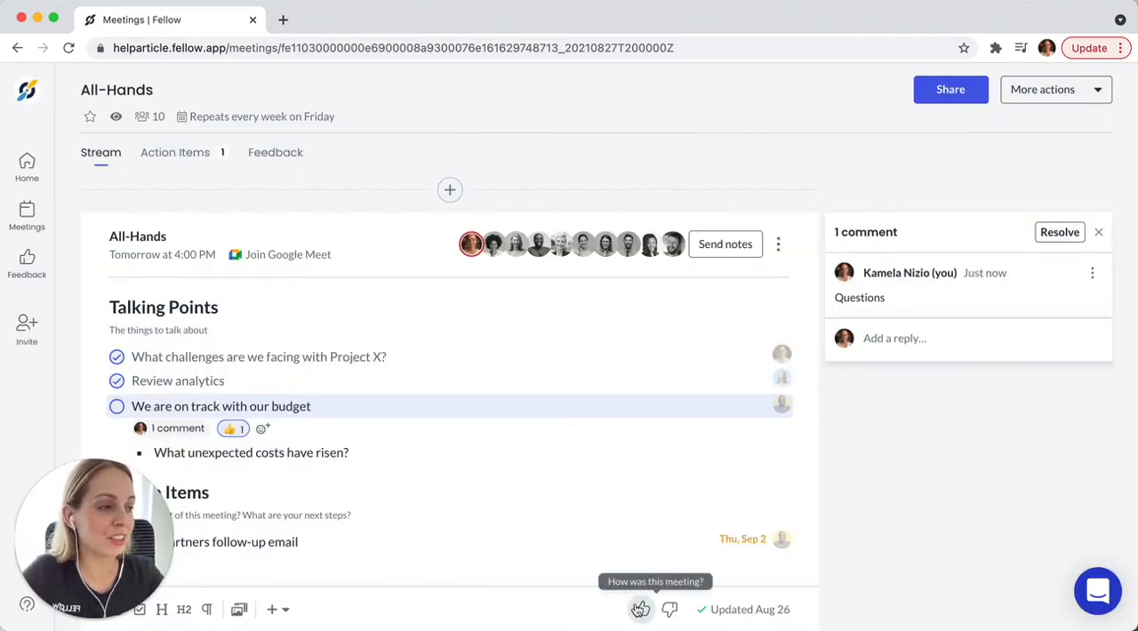
Rate the meeting thumbs-up, then close the 'How was this meeting?' form
left_click(640, 612)
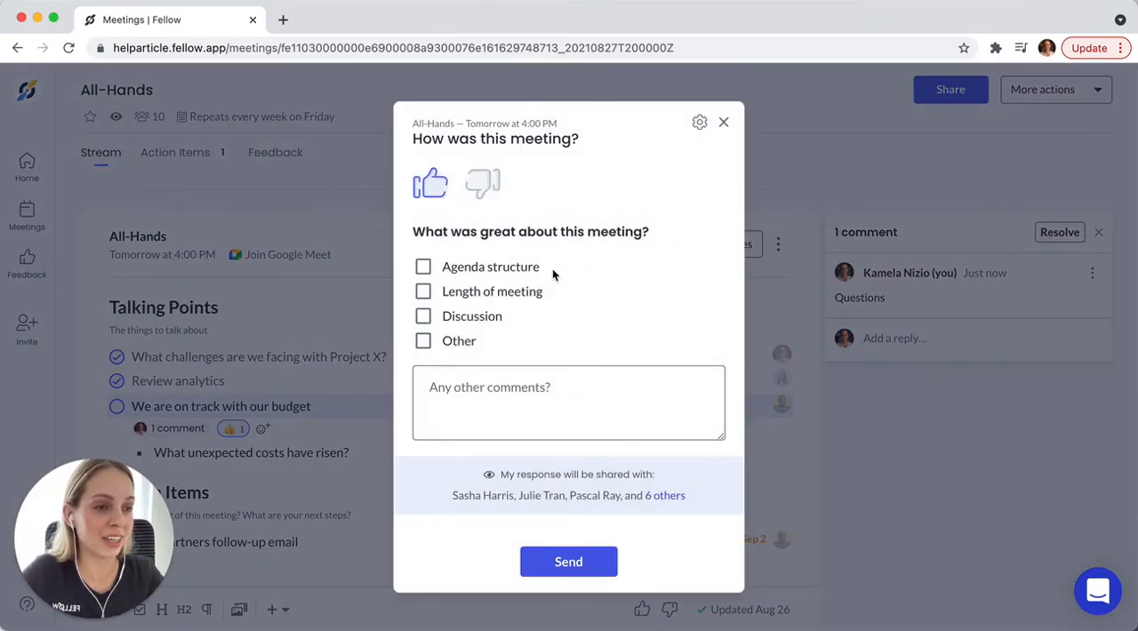
left_click(723, 121)
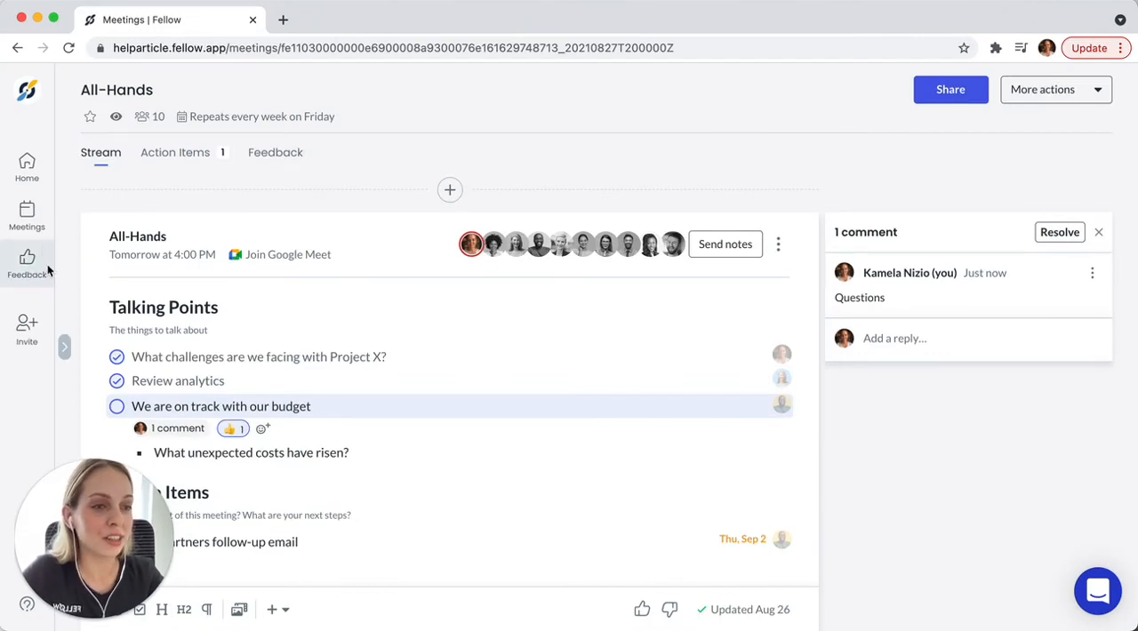
Expand the Meetings sidebar to show Friday, August 27 meetings beside the notes
left_click(27, 215)
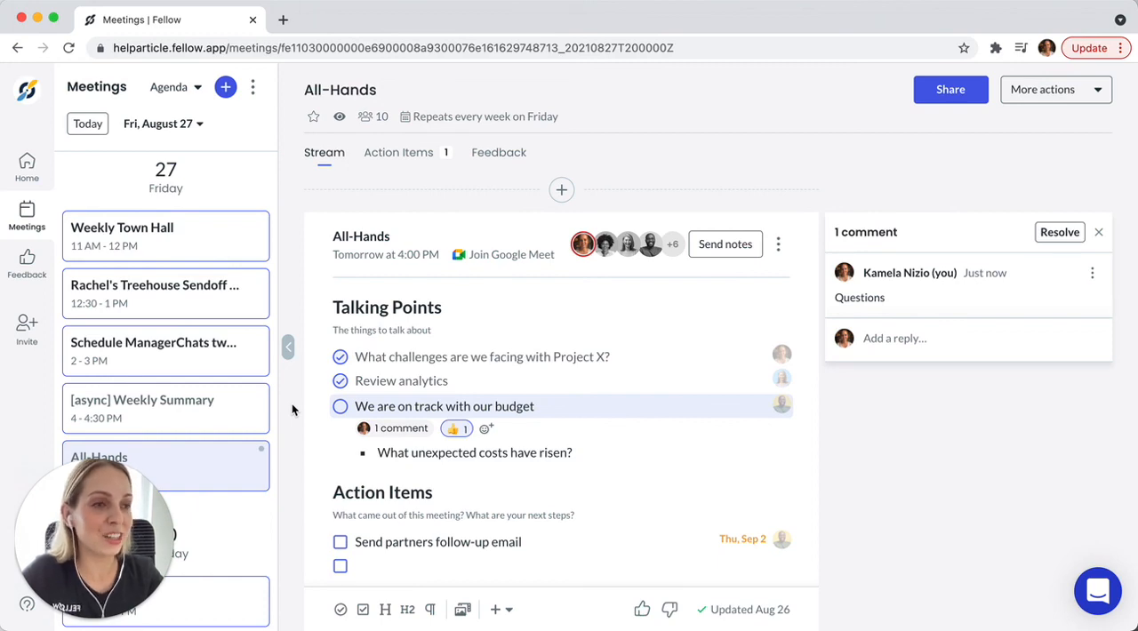
mouse_move(128, 288)
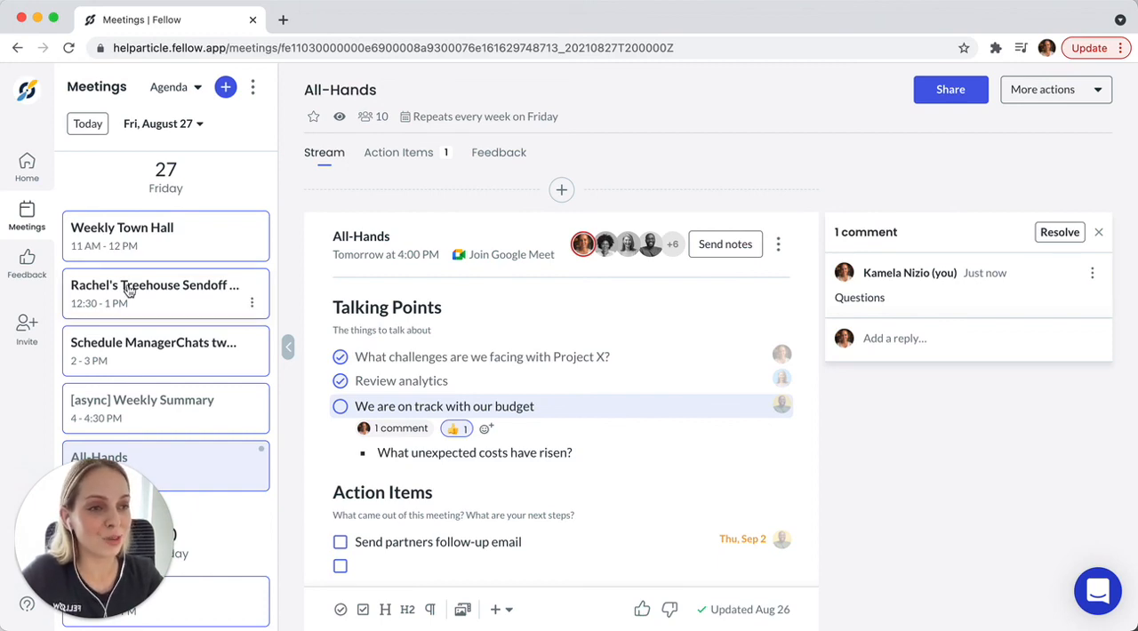